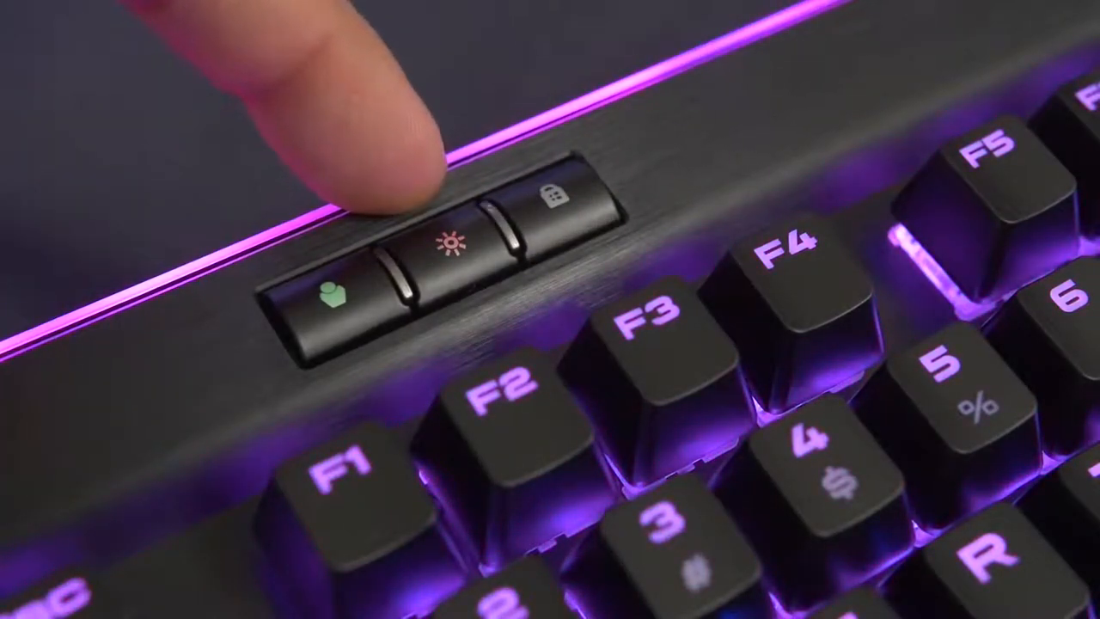
left_click(438, 241)
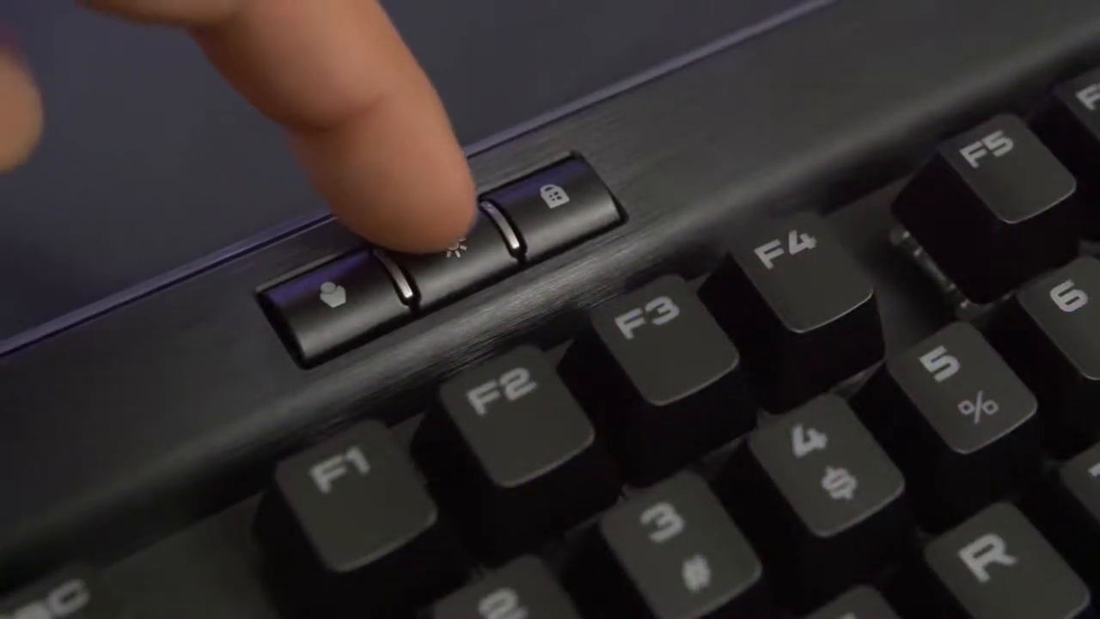
left_click(430, 250)
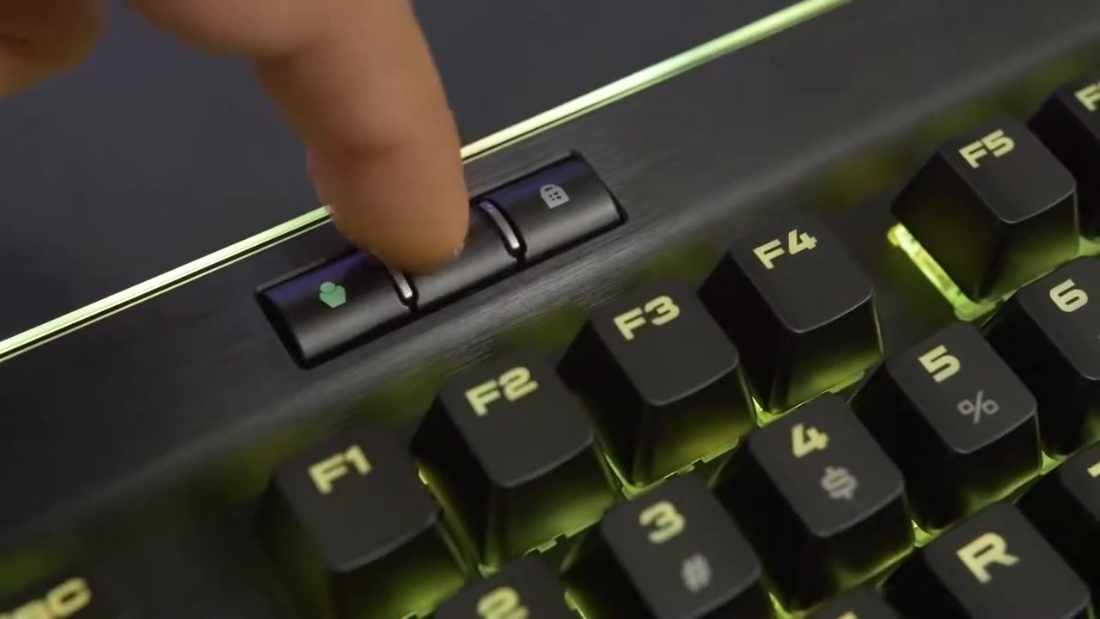
left_click(447, 240)
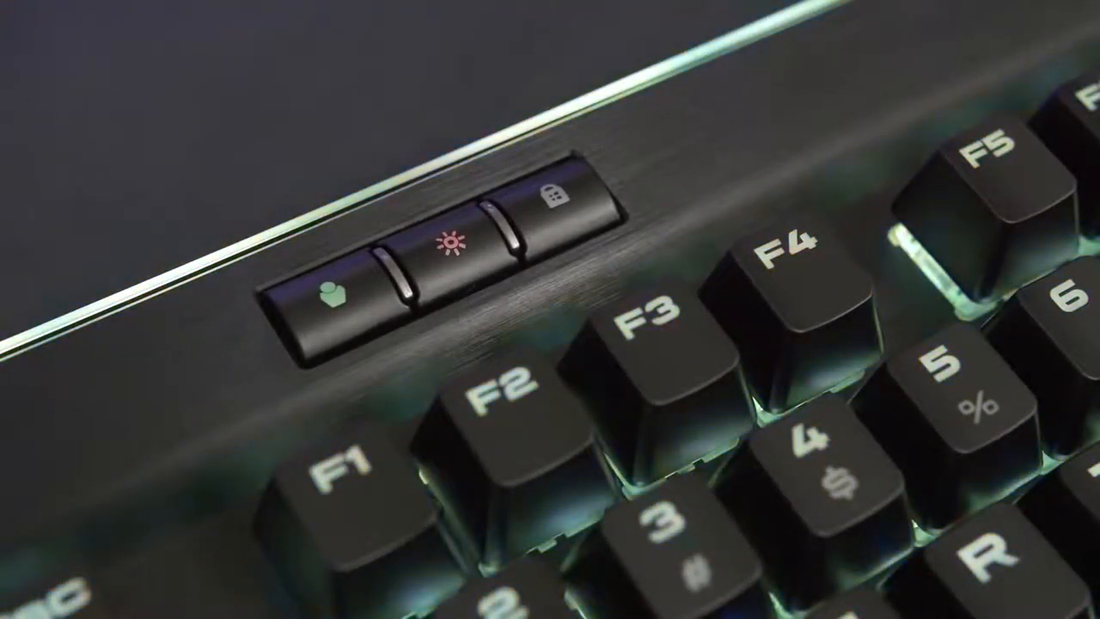
left_click(331, 295)
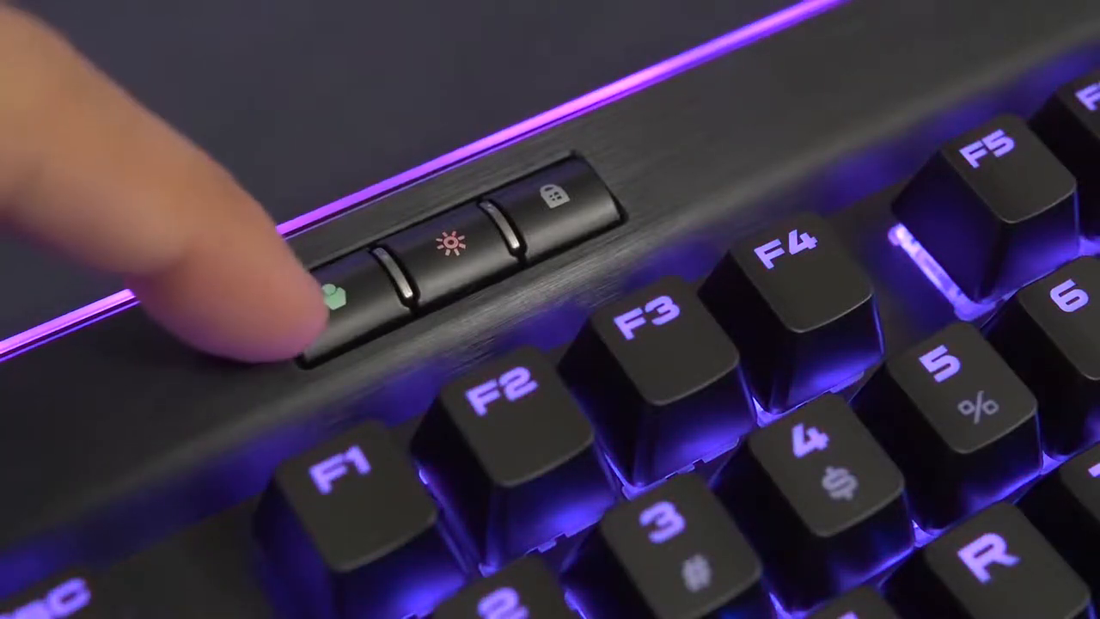
left_click(335, 296)
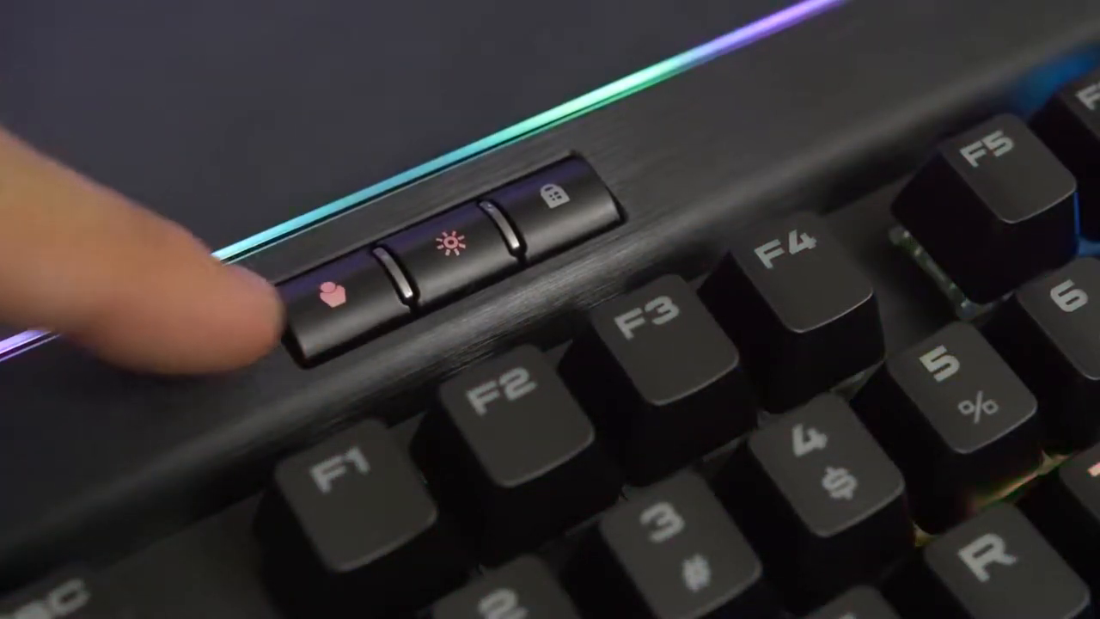